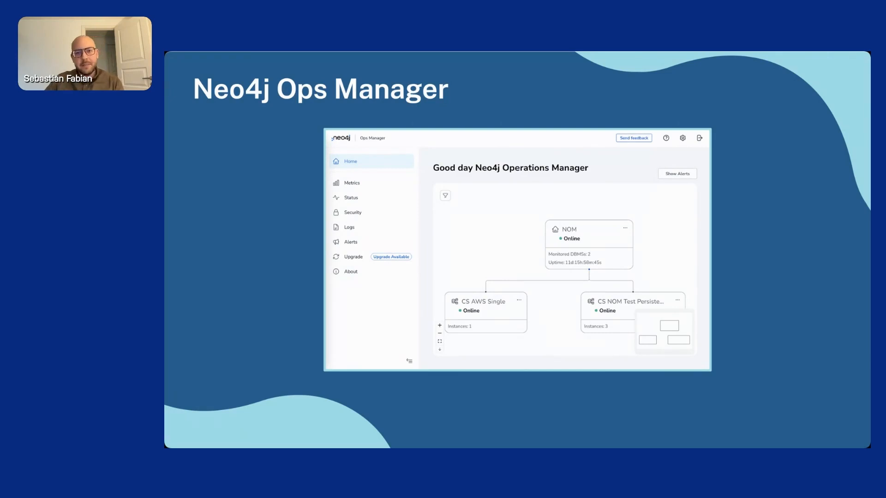
Advance past the Neo4j Ops Manager slide to the Bloom scene showing the Query node.
{"action": "left_click", "coordinate": [351, 182]}
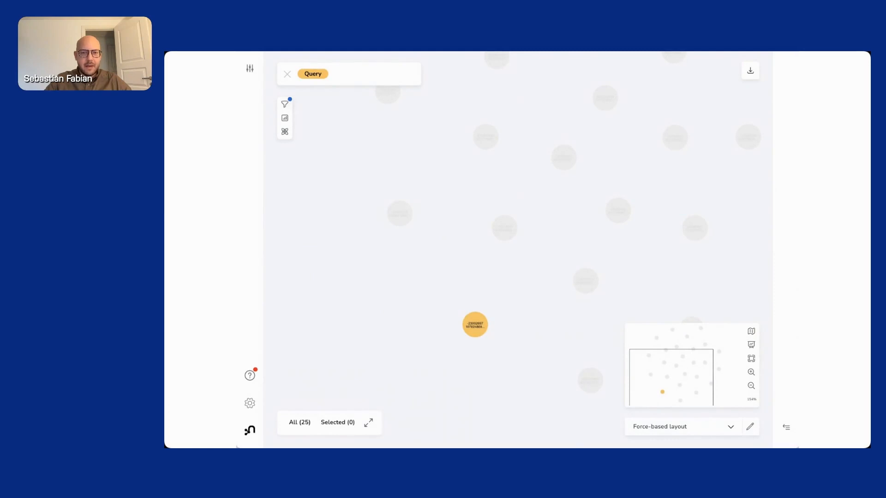
{"action": "mouse_move", "coordinate": [700, 257]}
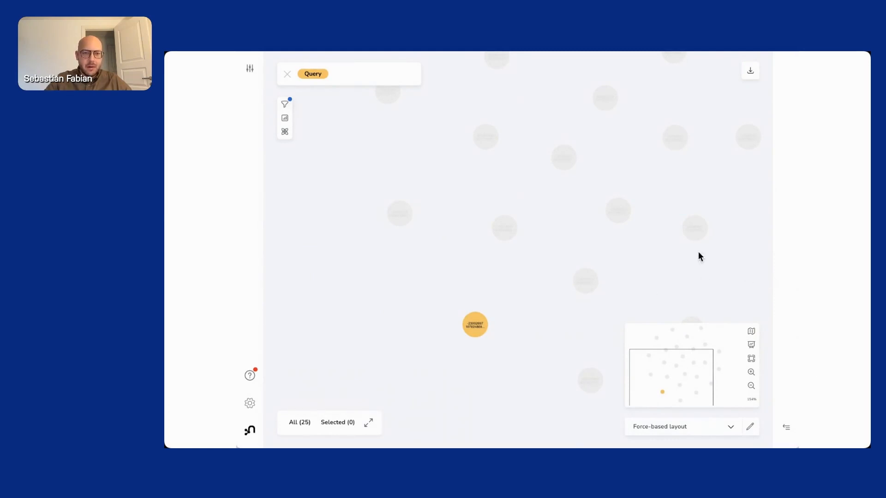
{"action": "mouse_move", "coordinate": [372, 345]}
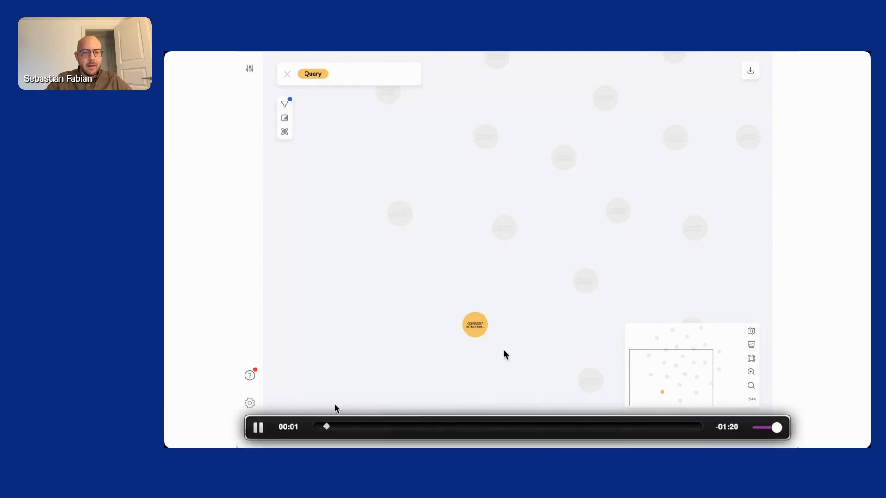
{"action": "left_click", "coordinate": [475, 324]}
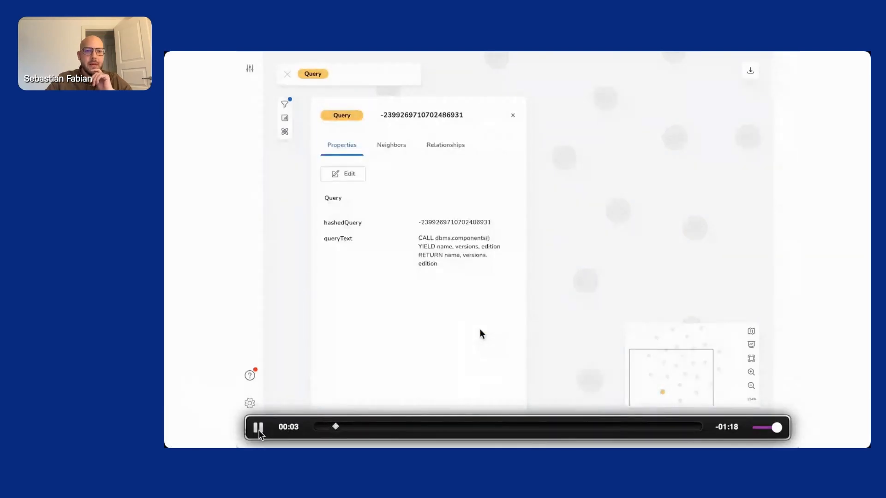
{"action": "left_click", "coordinate": [258, 426]}
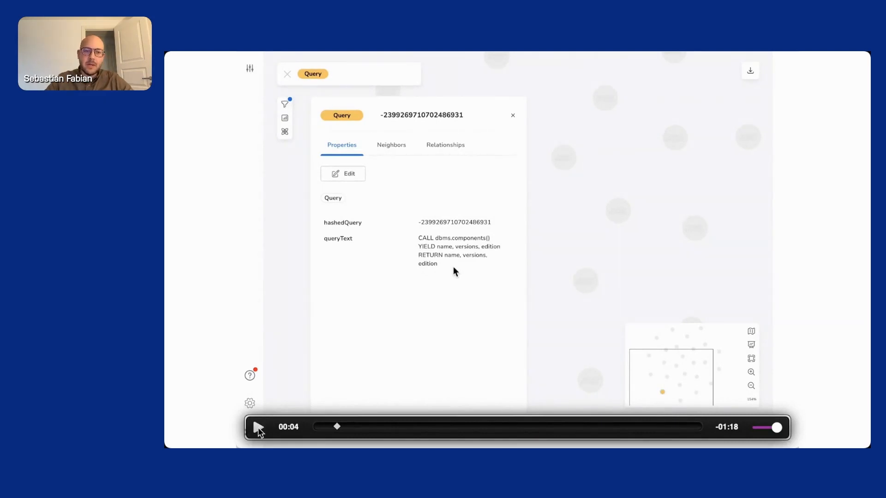
{"action": "left_click", "coordinate": [258, 426]}
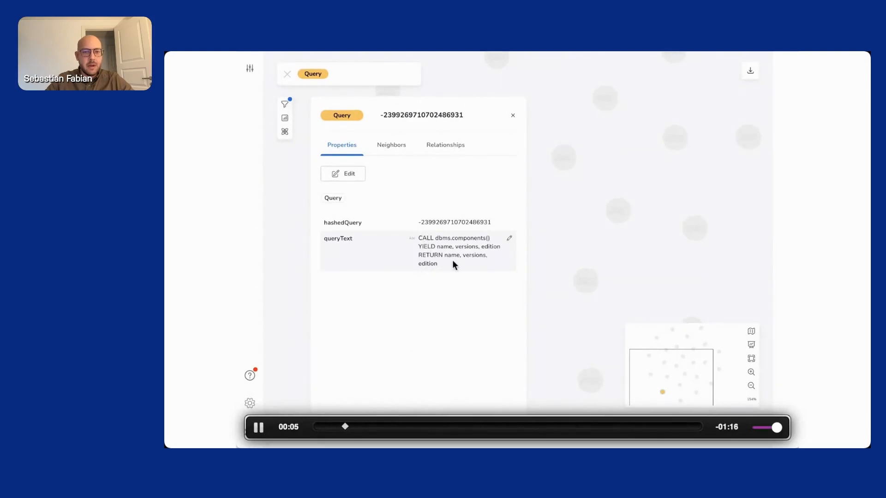
{"action": "left_click", "coordinate": [511, 115]}
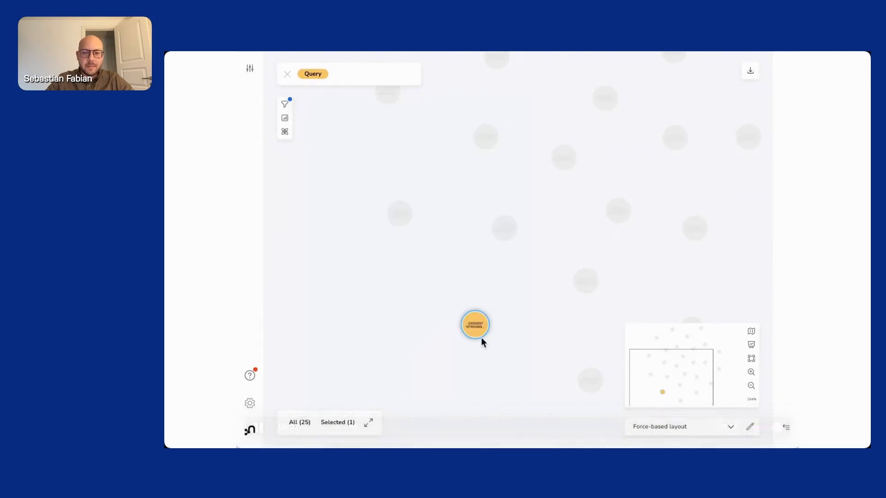
Expand the Query node along EXECUTED limited to 10 nodes, then inspect one Execution node.
{"action": "right_click", "coordinate": [474, 324]}
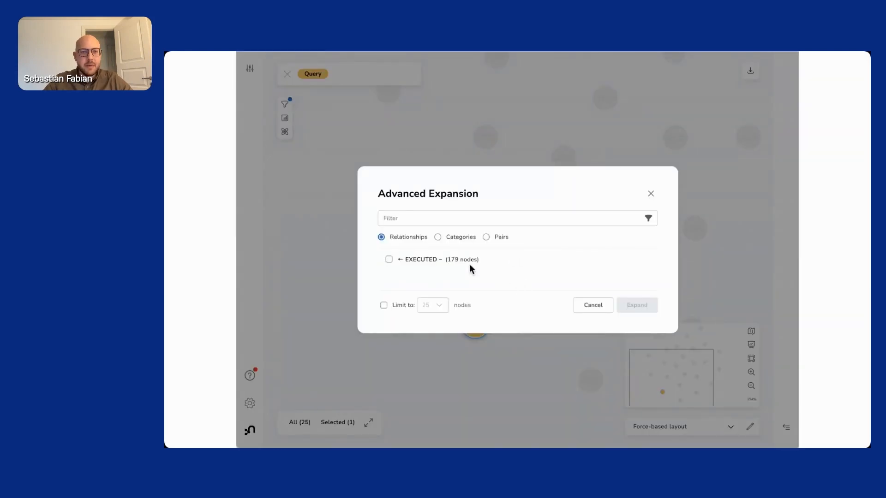
{"action": "left_click", "coordinate": [388, 259]}
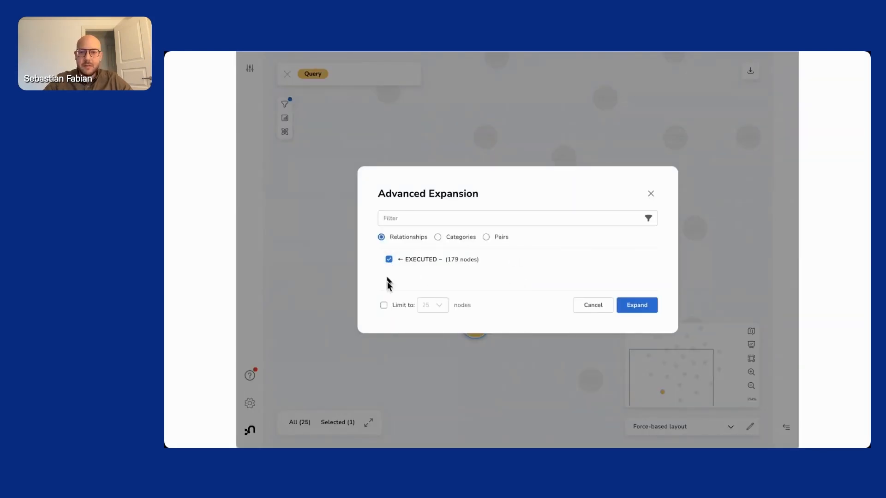
{"action": "left_click", "coordinate": [383, 305]}
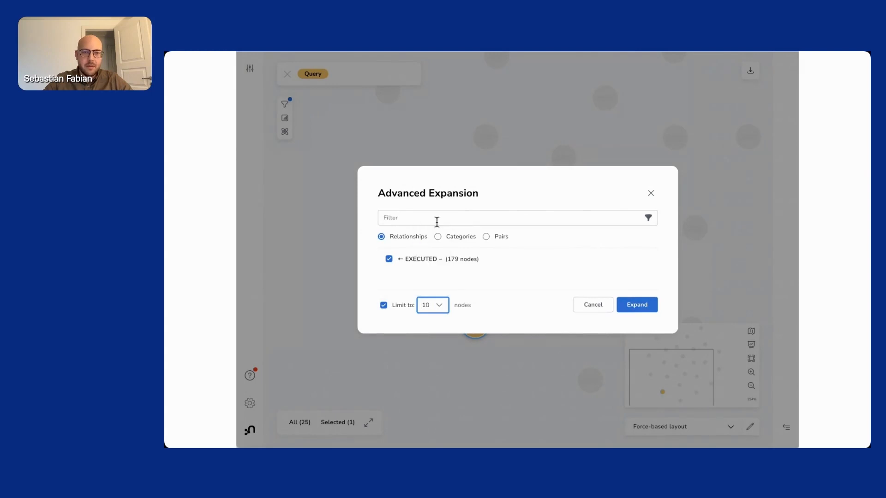
{"action": "left_click", "coordinate": [636, 304]}
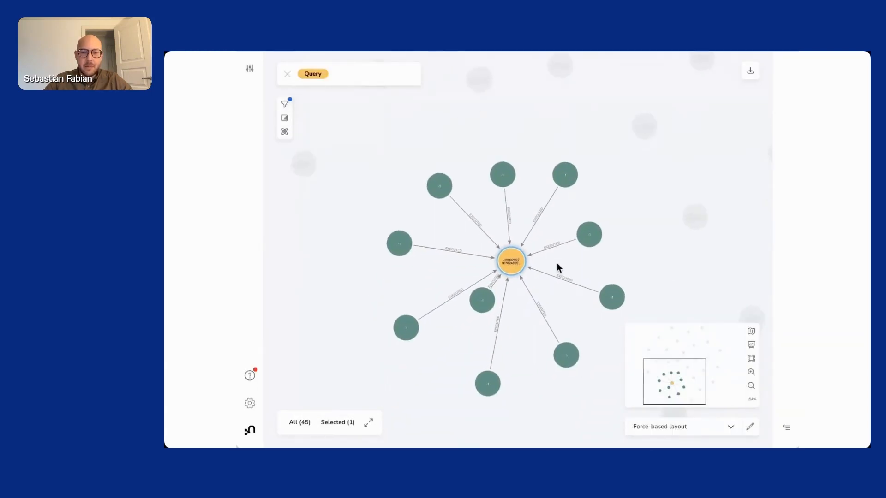
{"action": "left_click", "coordinate": [510, 261]}
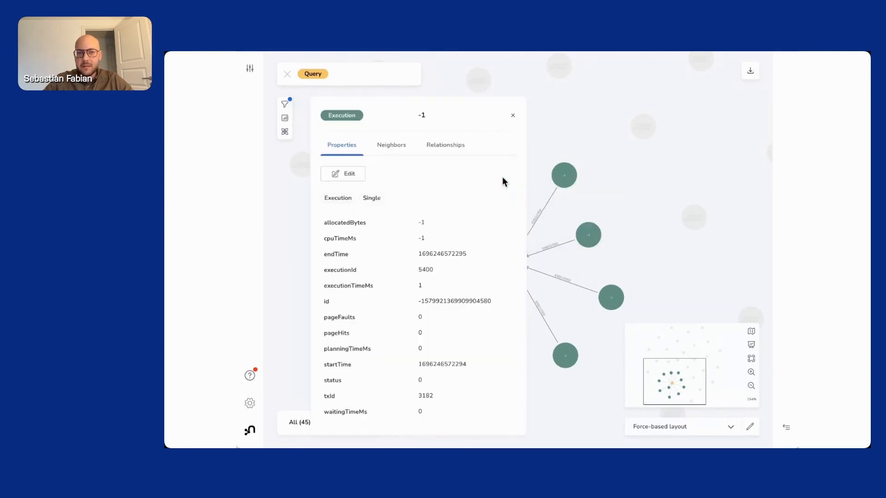
{"action": "mouse_move", "coordinate": [477, 227]}
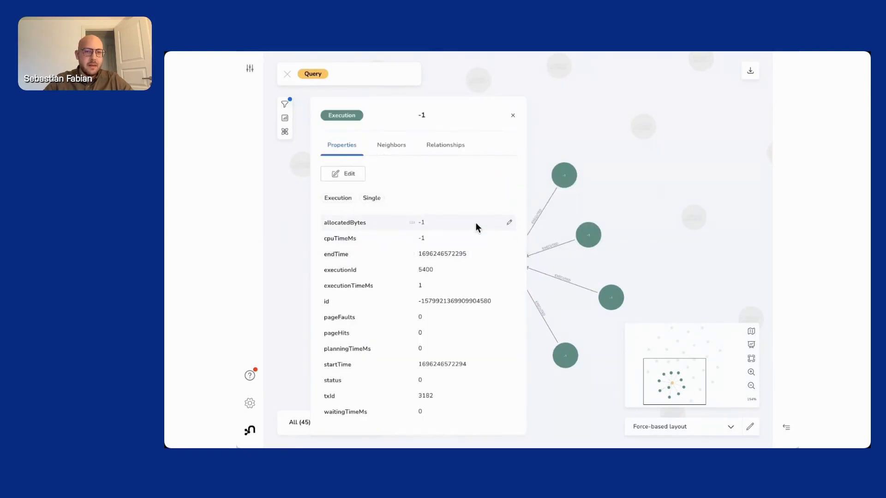
{"action": "mouse_move", "coordinate": [484, 261]}
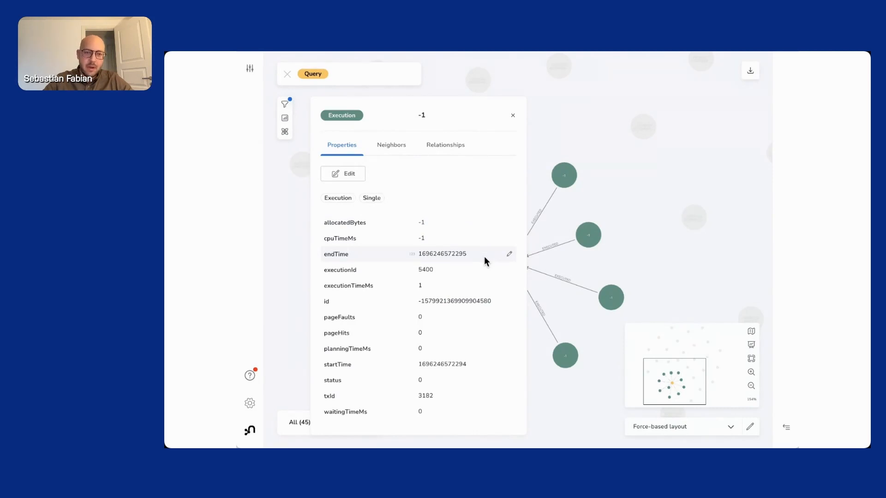
{"action": "mouse_move", "coordinate": [488, 364]}
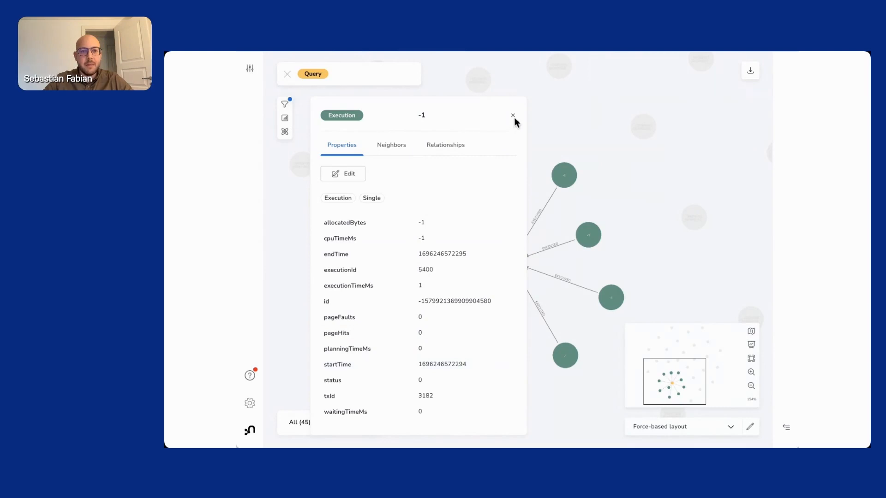
Bring up the action menus of two Execution nodes to expand their relationships.
{"action": "right_click", "coordinate": [501, 174]}
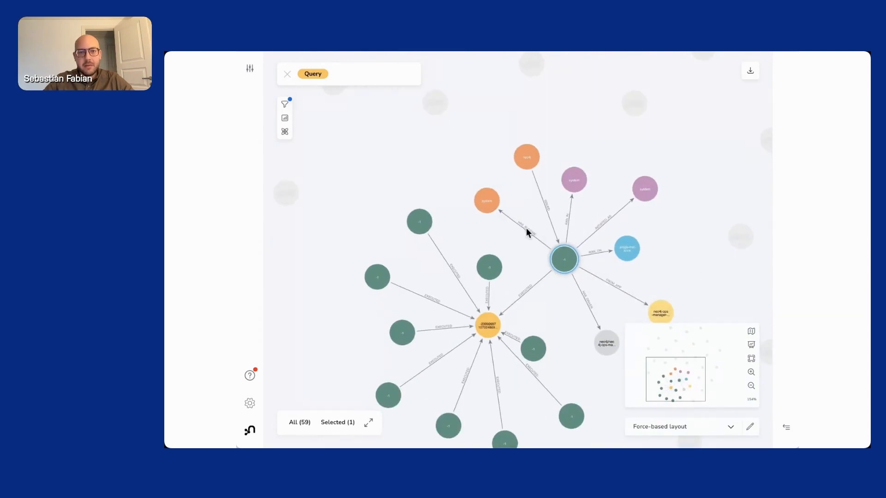
{"action": "mouse_move", "coordinate": [587, 219]}
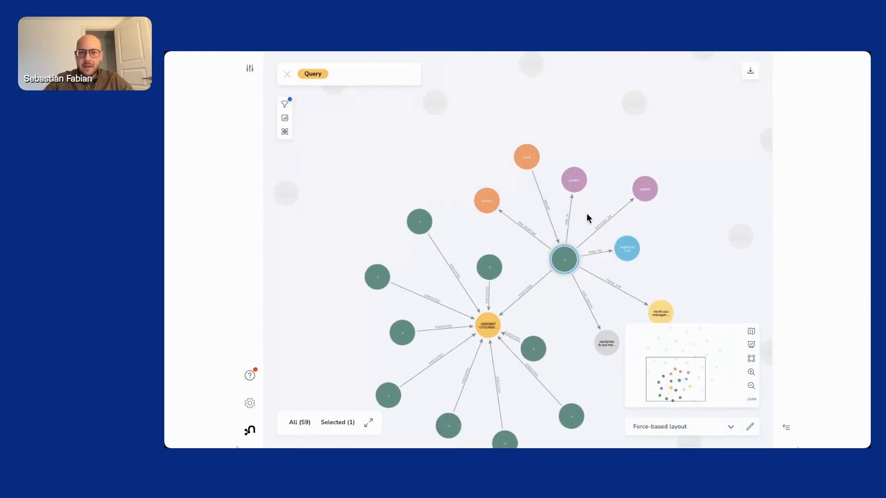
{"action": "mouse_move", "coordinate": [573, 180]}
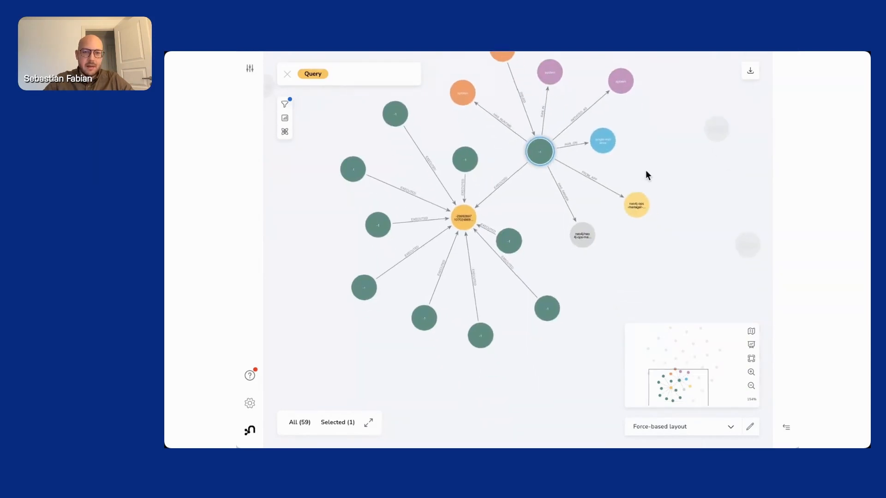
{"action": "mouse_move", "coordinate": [636, 205]}
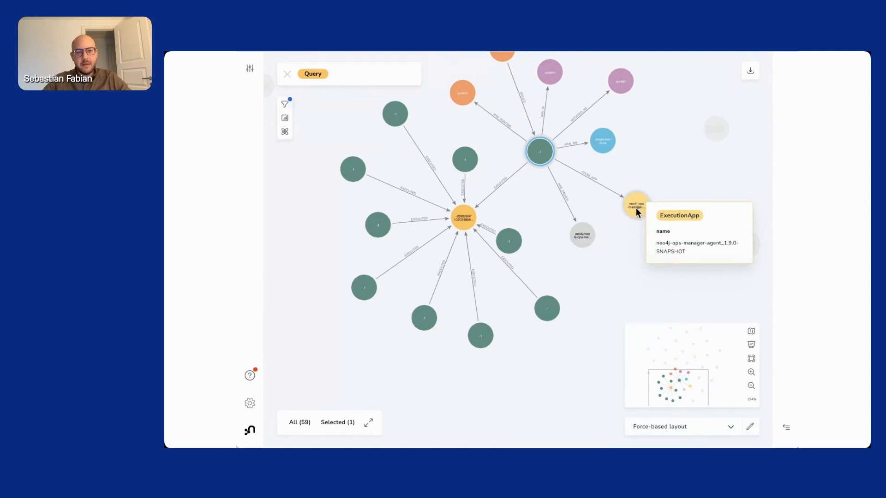
{"action": "mouse_move", "coordinate": [508, 240]}
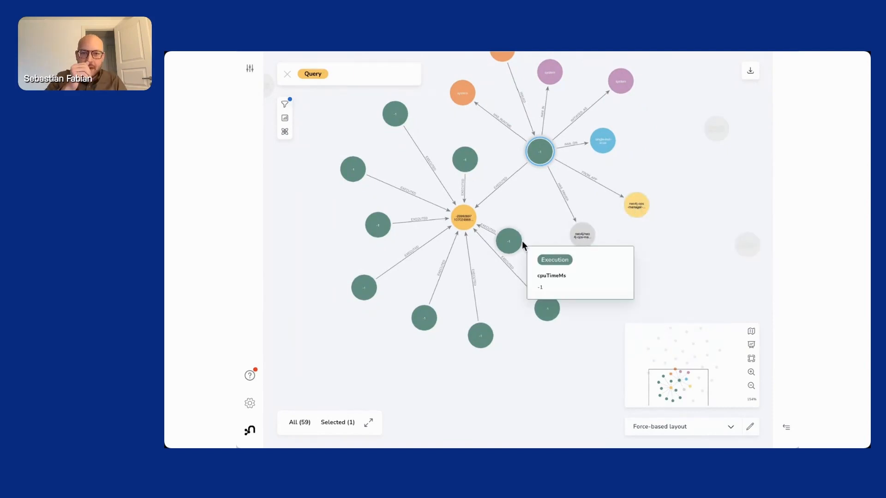
{"action": "right_click", "coordinate": [508, 240]}
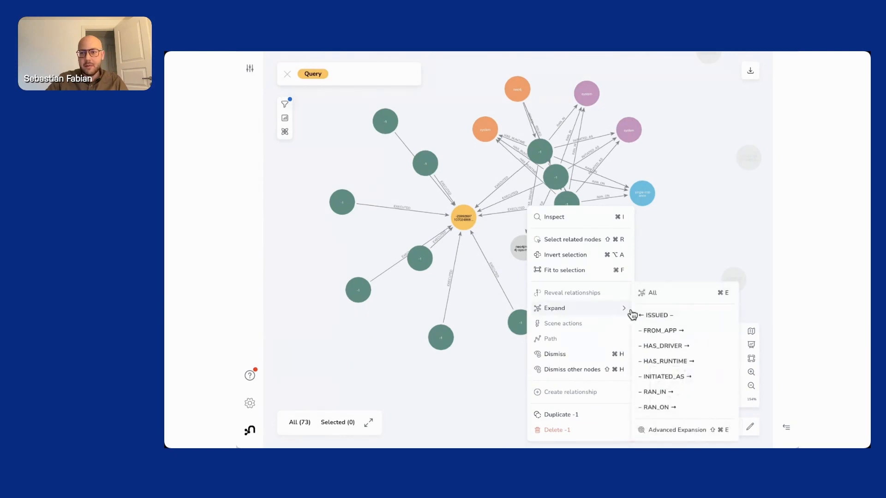
Expand all relationships of two more Execution nodes, growing the scene to 87 nodes.
{"action": "left_click", "coordinate": [651, 293]}
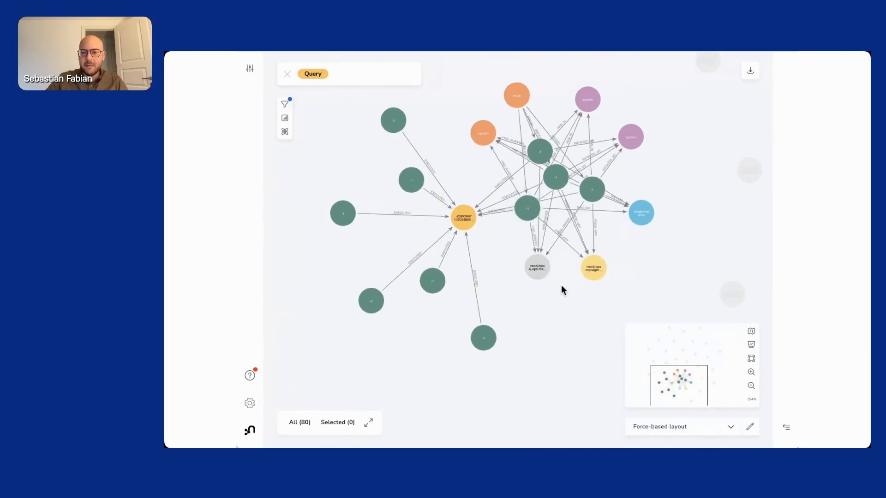
{"action": "right_click", "coordinate": [463, 216]}
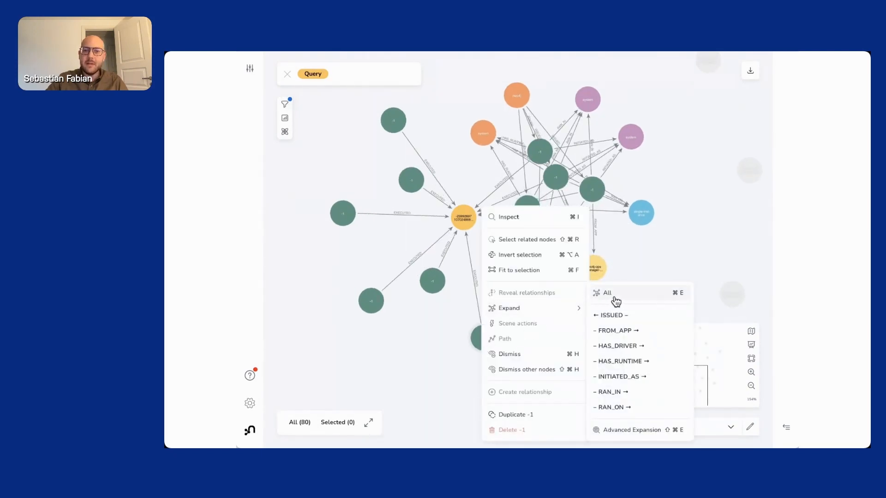
{"action": "left_click", "coordinate": [606, 293]}
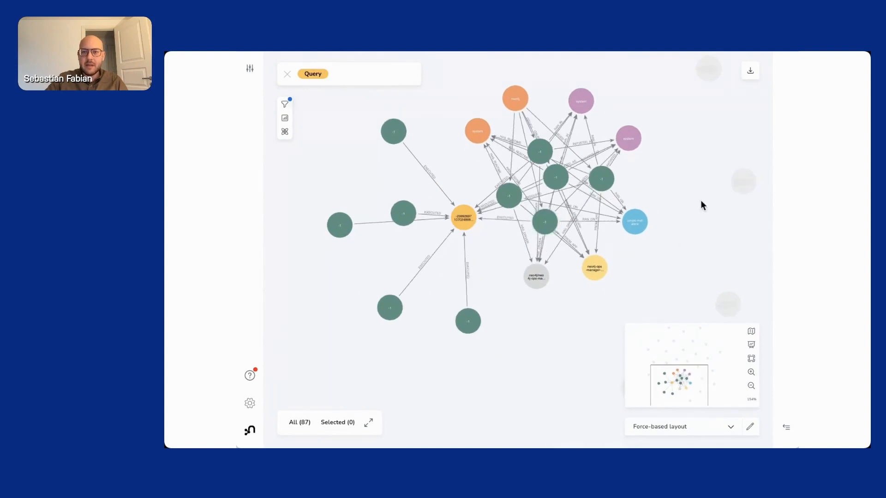
{"action": "mouse_move", "coordinate": [596, 183]}
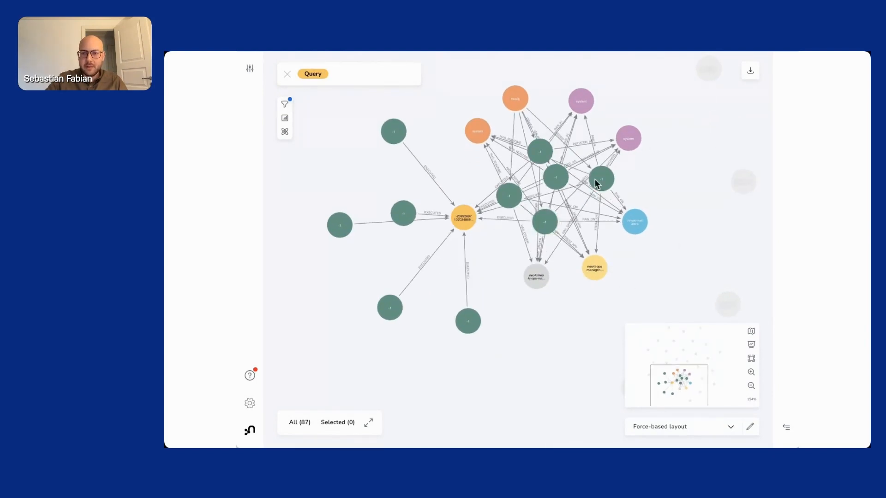